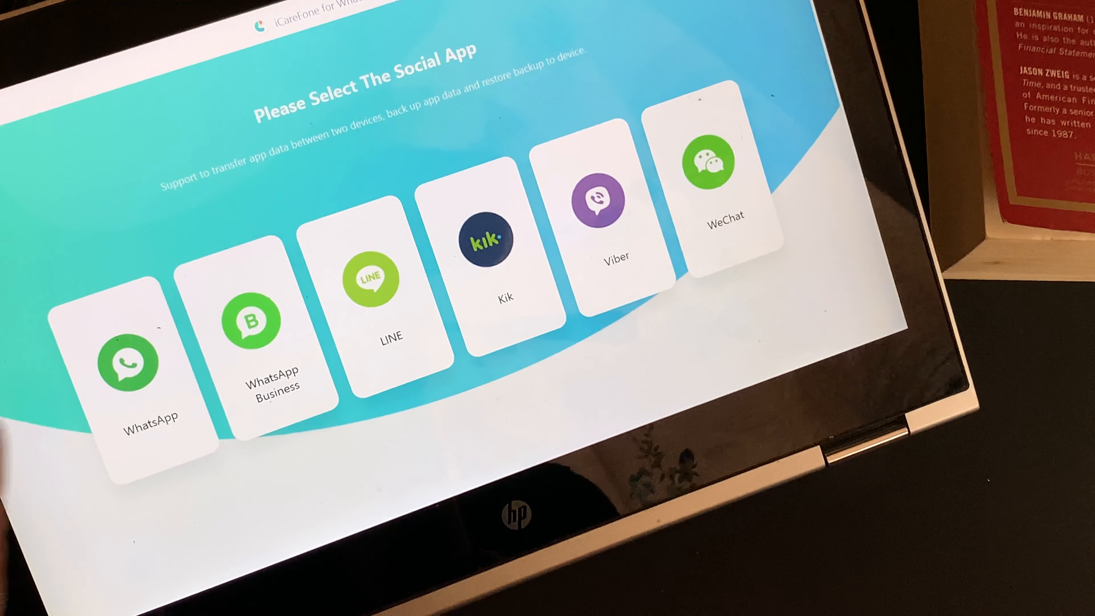
Step: Choose WhatsApp as the app to transfer from the OnePlus phone to the iPhone
{"action": "left_click", "coordinate": [123, 363]}
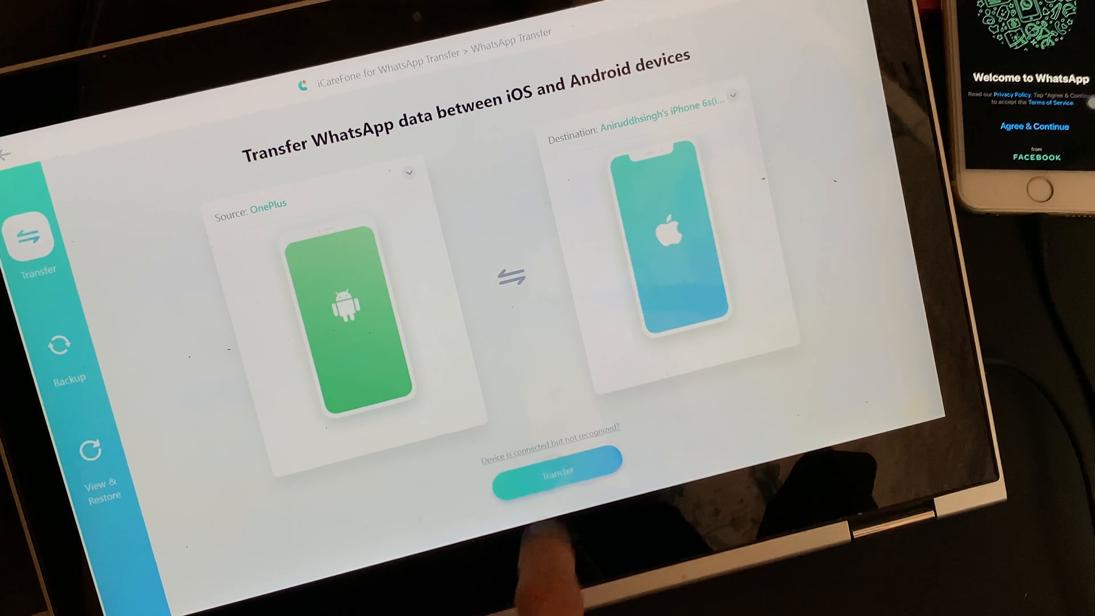
{"action": "left_click", "coordinate": [557, 477]}
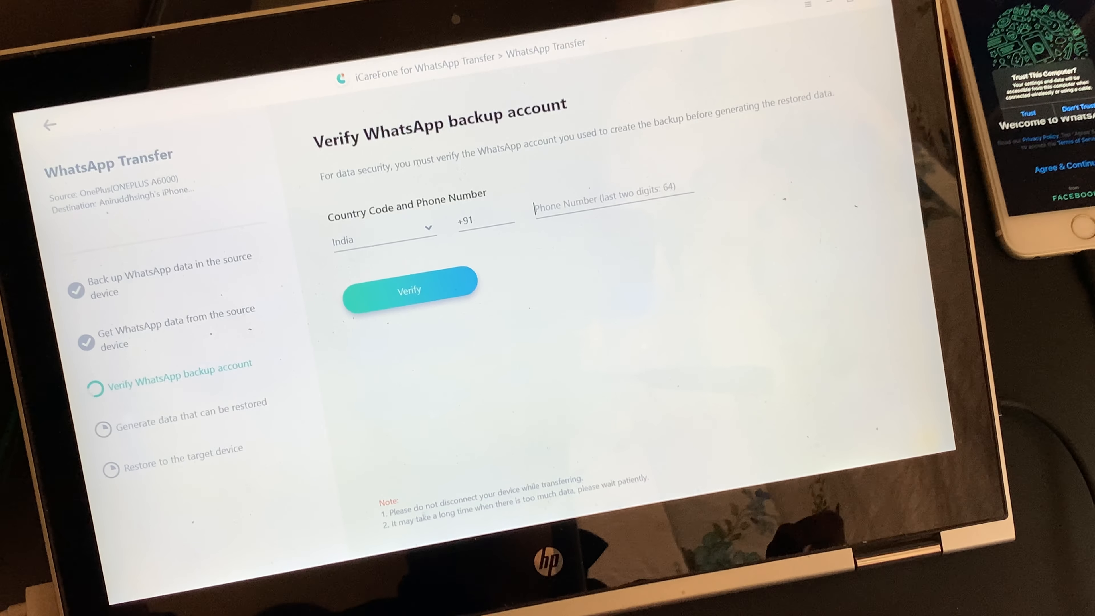
Step: Verify the India +91 WhatsApp backup account so restorable data starts generating
{"action": "left_click", "coordinate": [408, 294]}
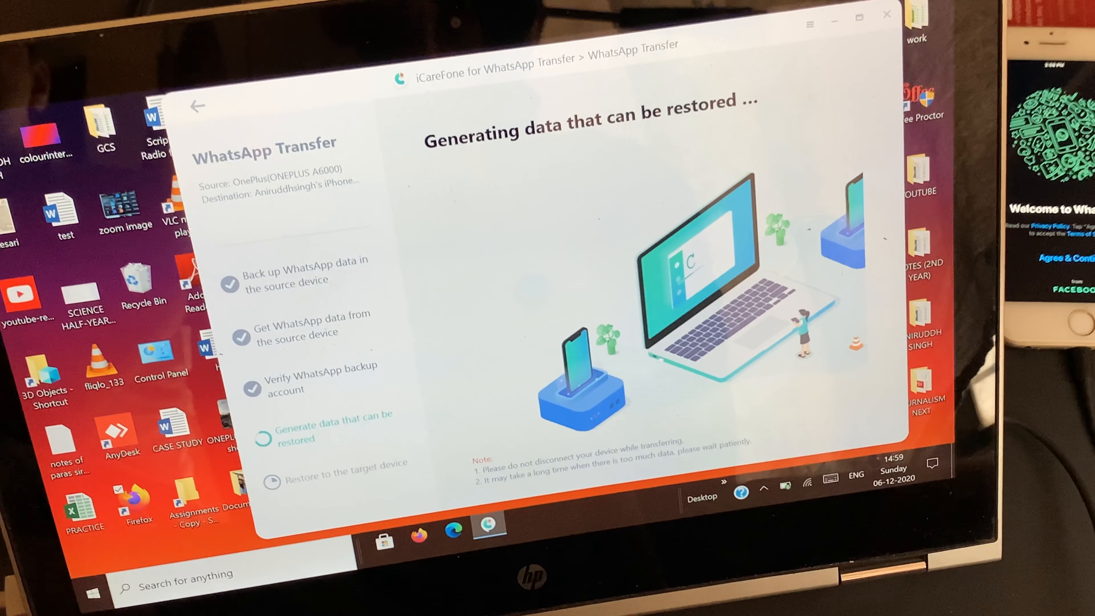